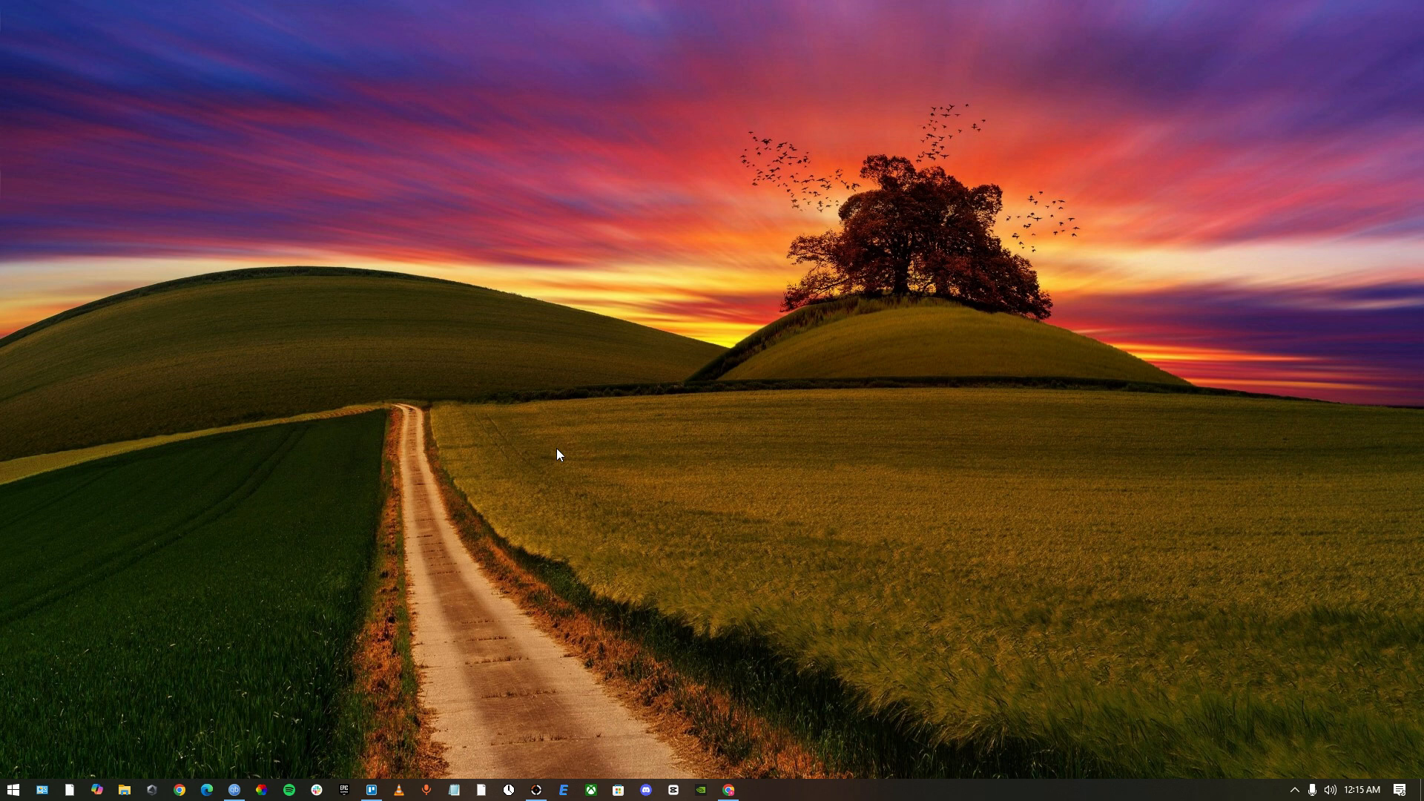
mouse_move(411, 436)
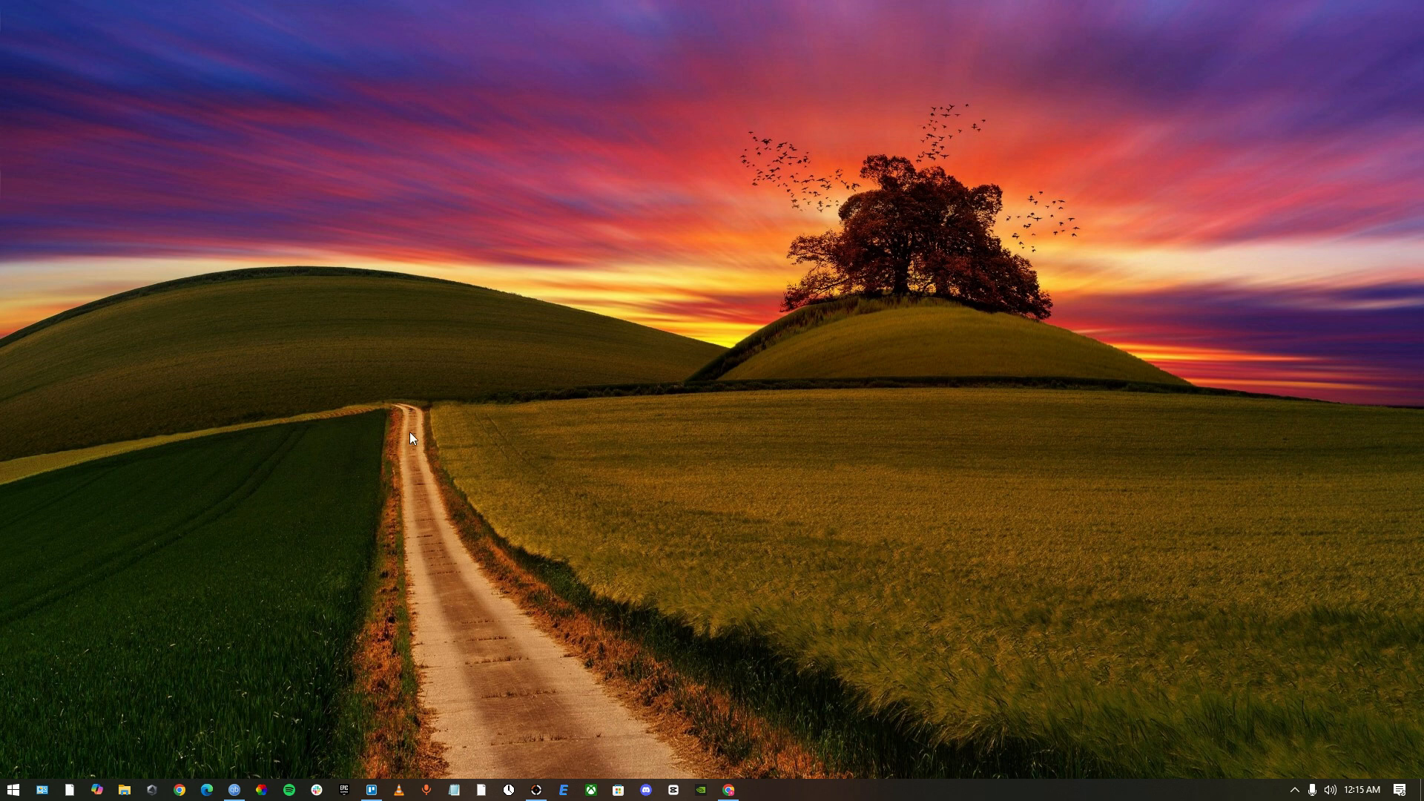
mouse_move(553, 466)
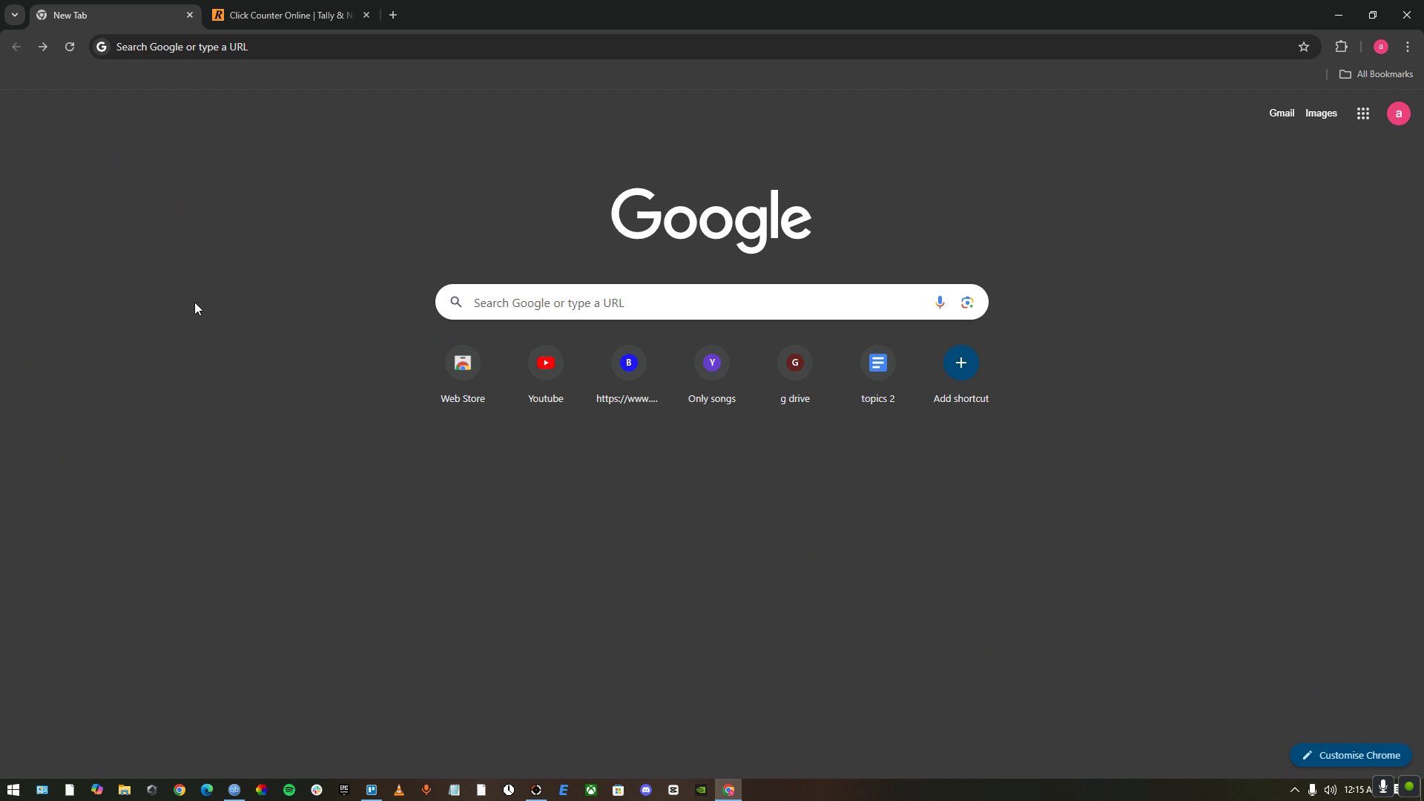
mouse_move(222, 62)
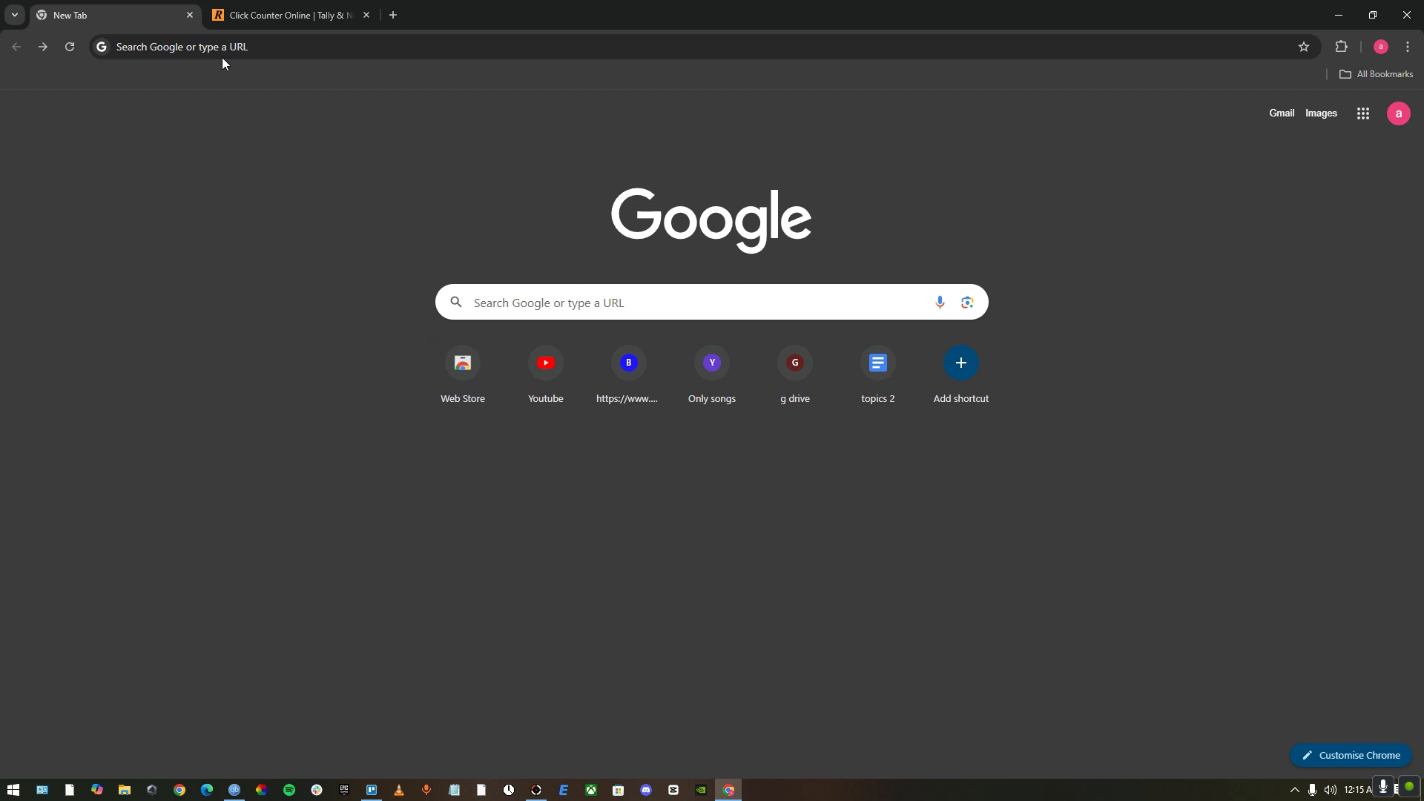
Reach the Chrome Web Store via a Google search for 'chrome web' and search it for 'autoclicker'.
text(chrome web)
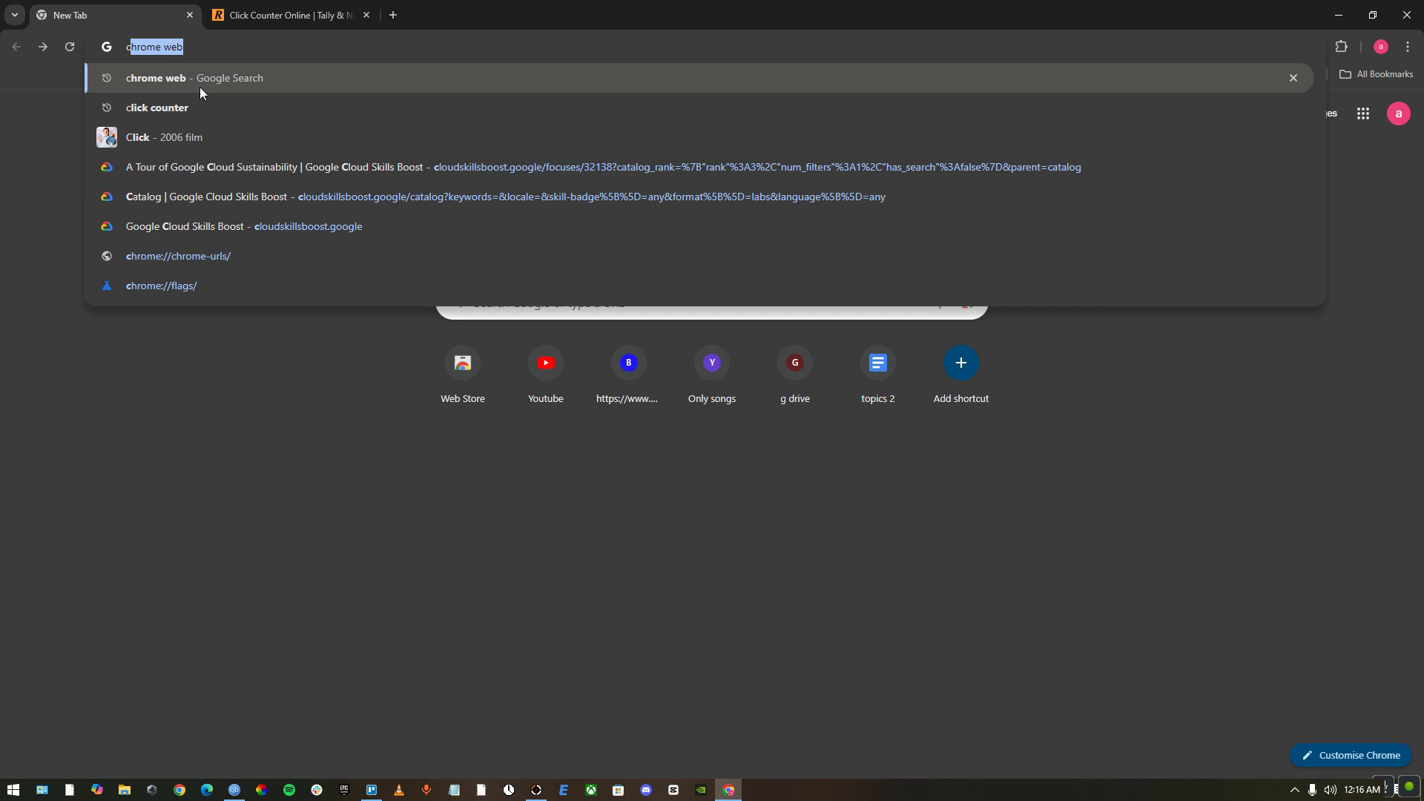
key(Return)
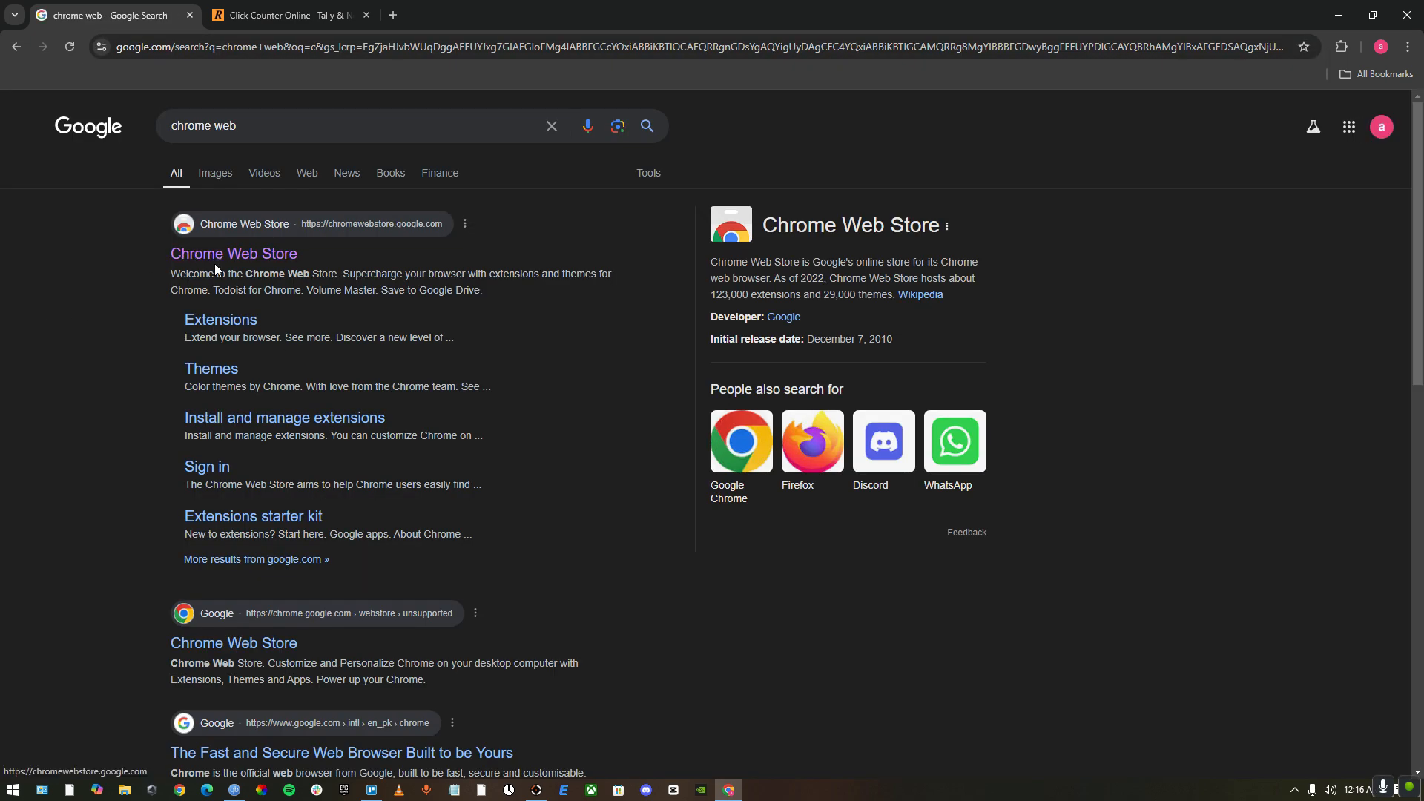
click(233, 254)
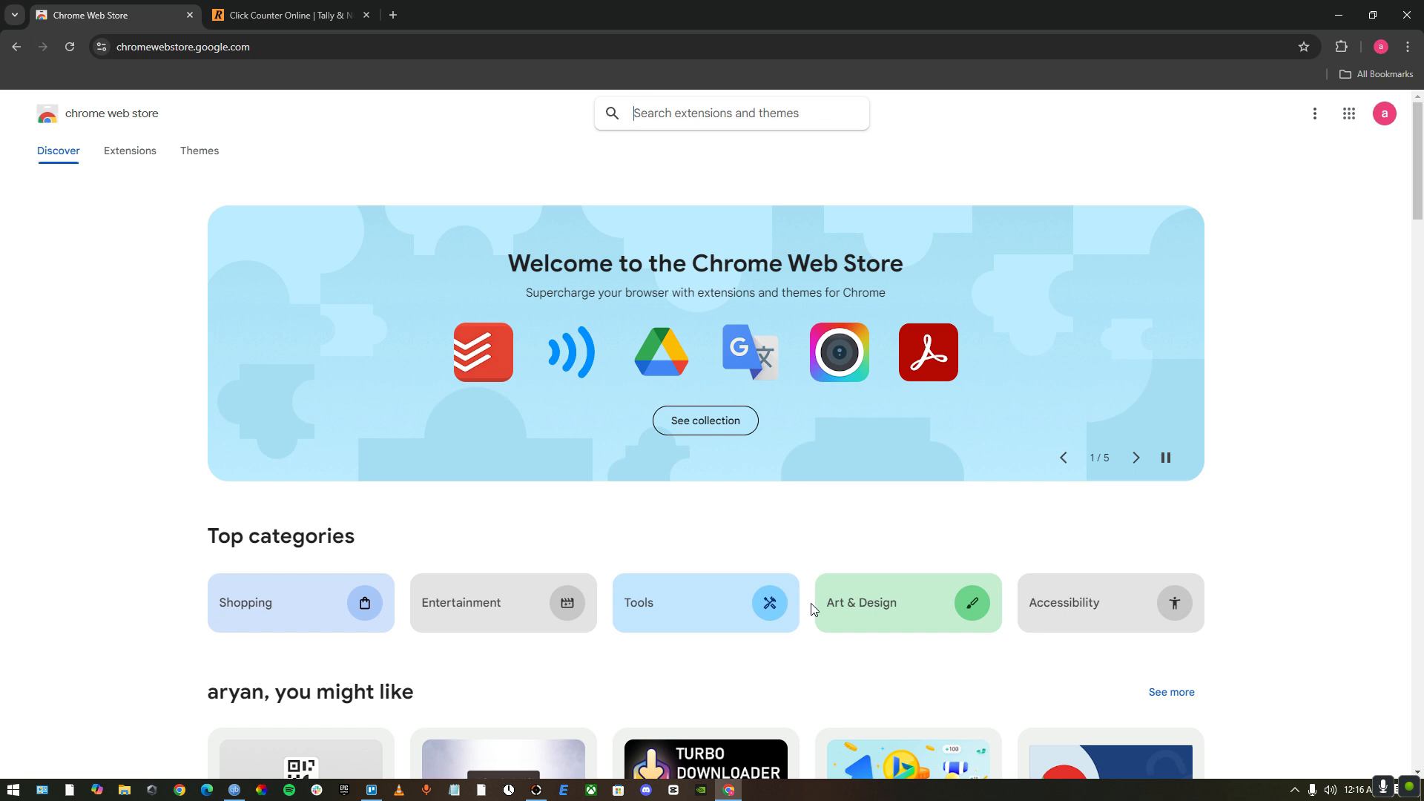
text(autoclicker)
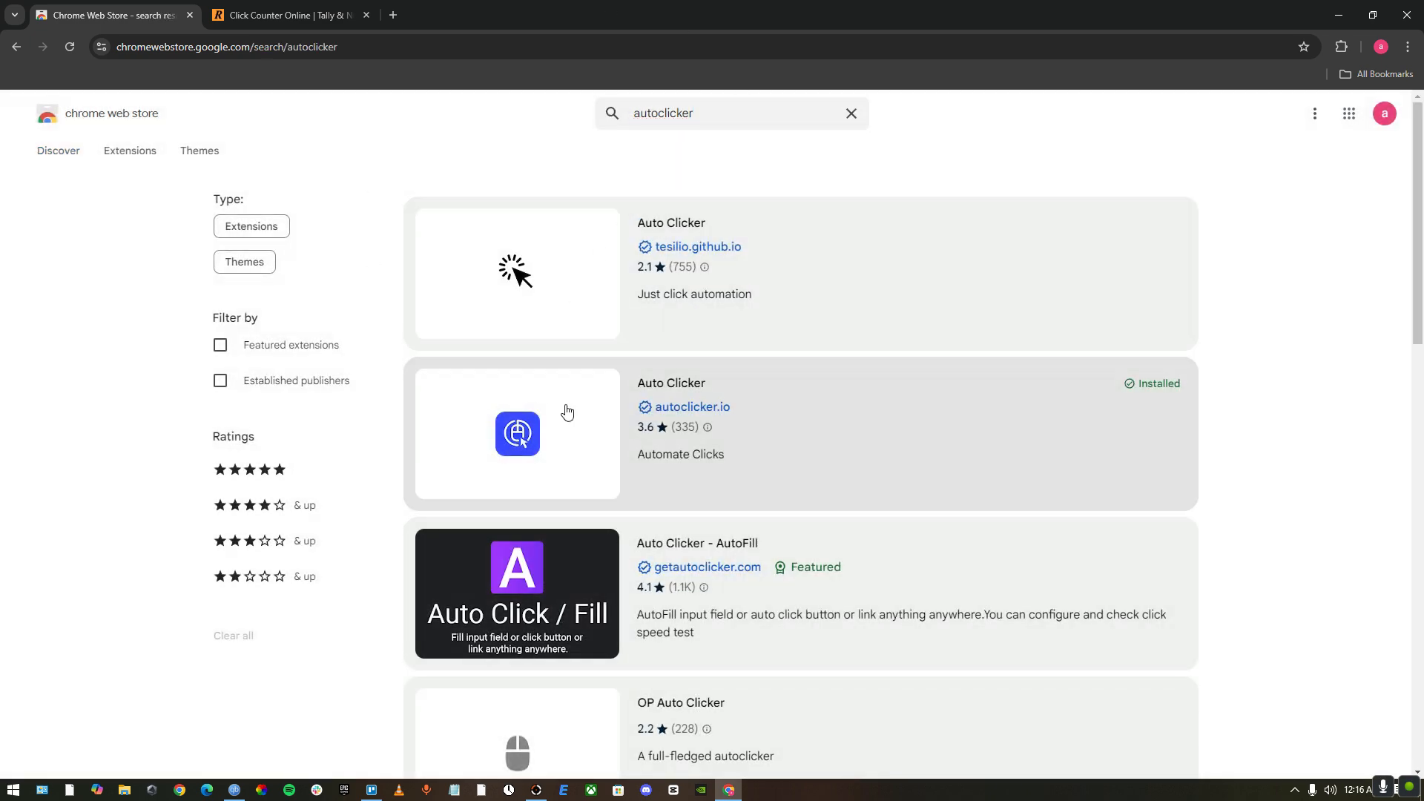
mouse_move(555, 233)
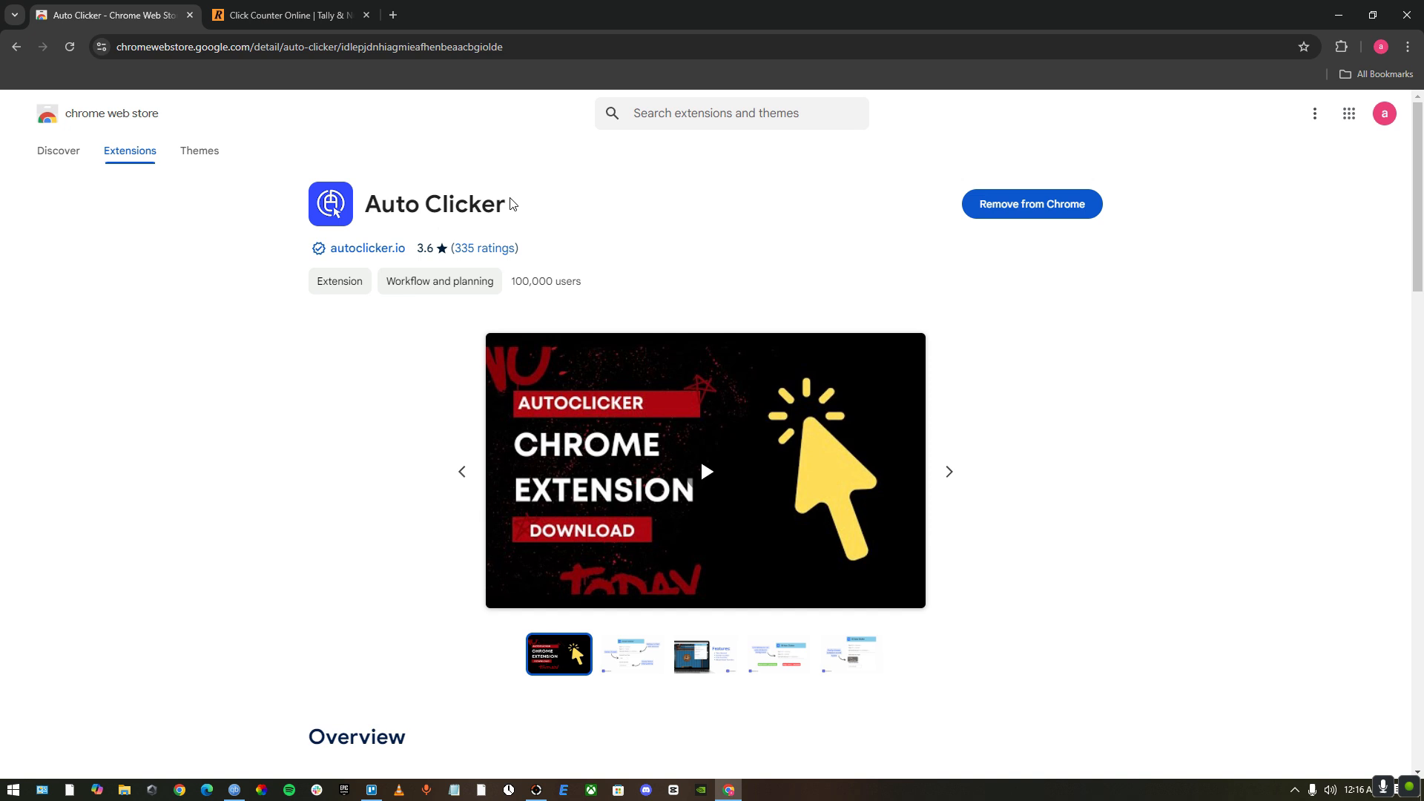
Remove and re-add the Auto Clicker extension, then close the feedback and welcome pages.
double_click(434, 203)
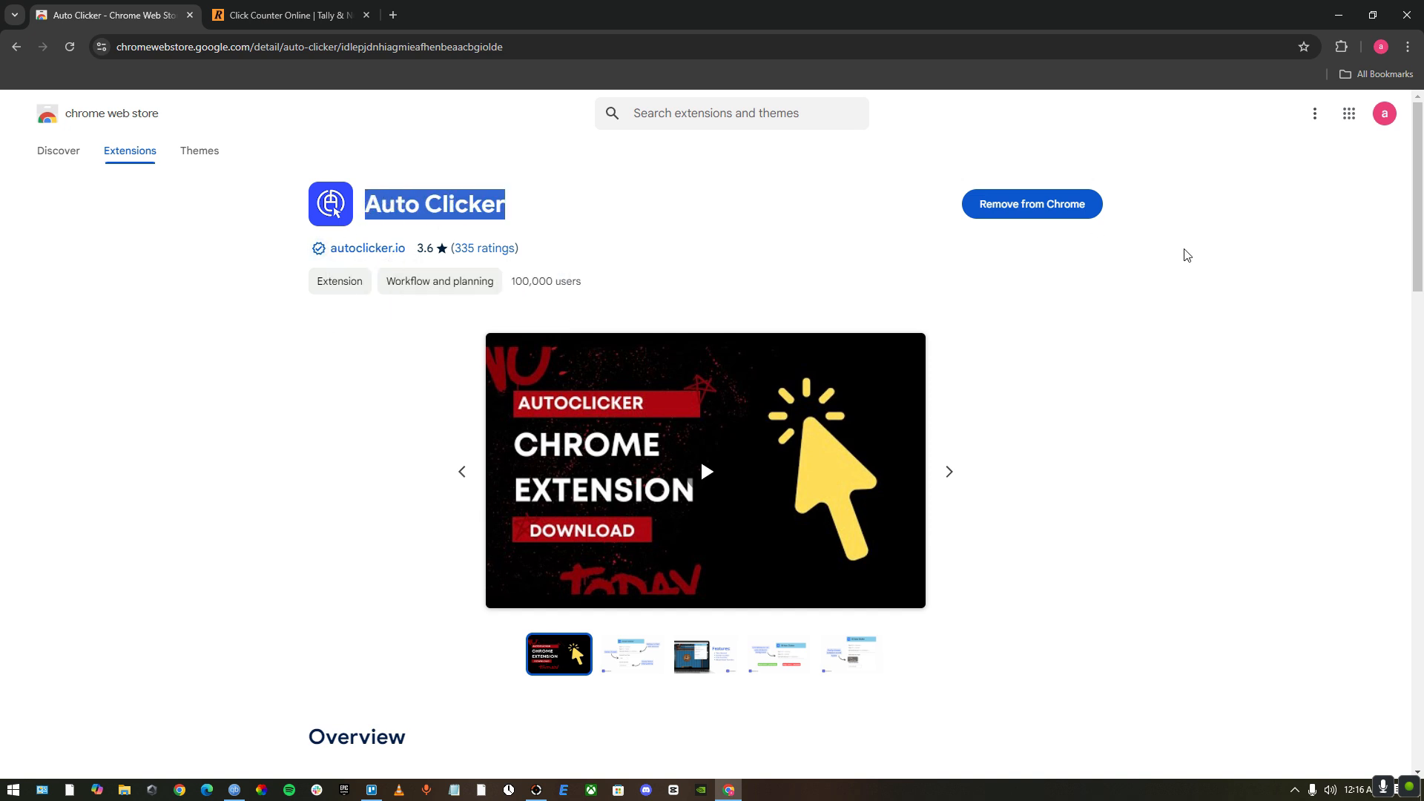
mouse_move(1055, 218)
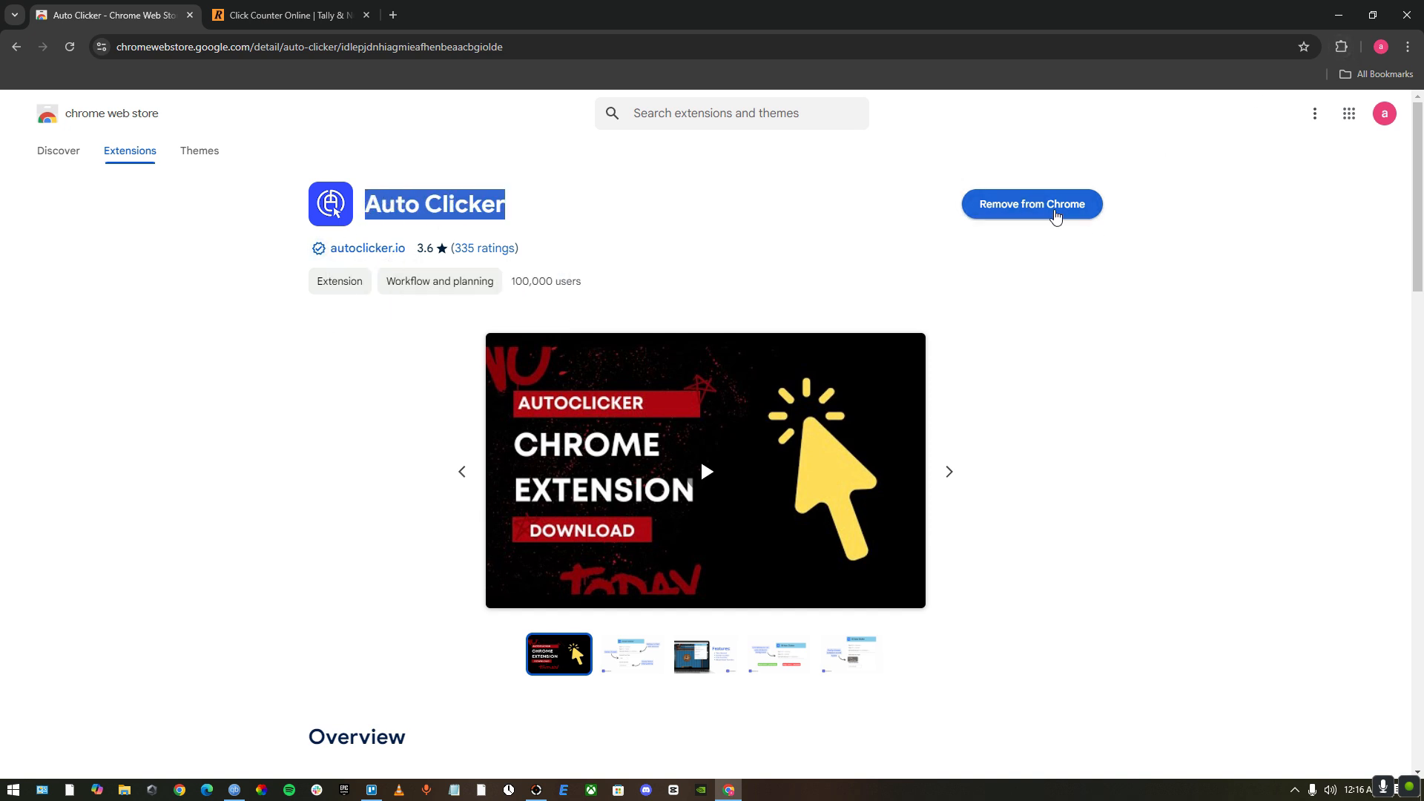
click(1029, 203)
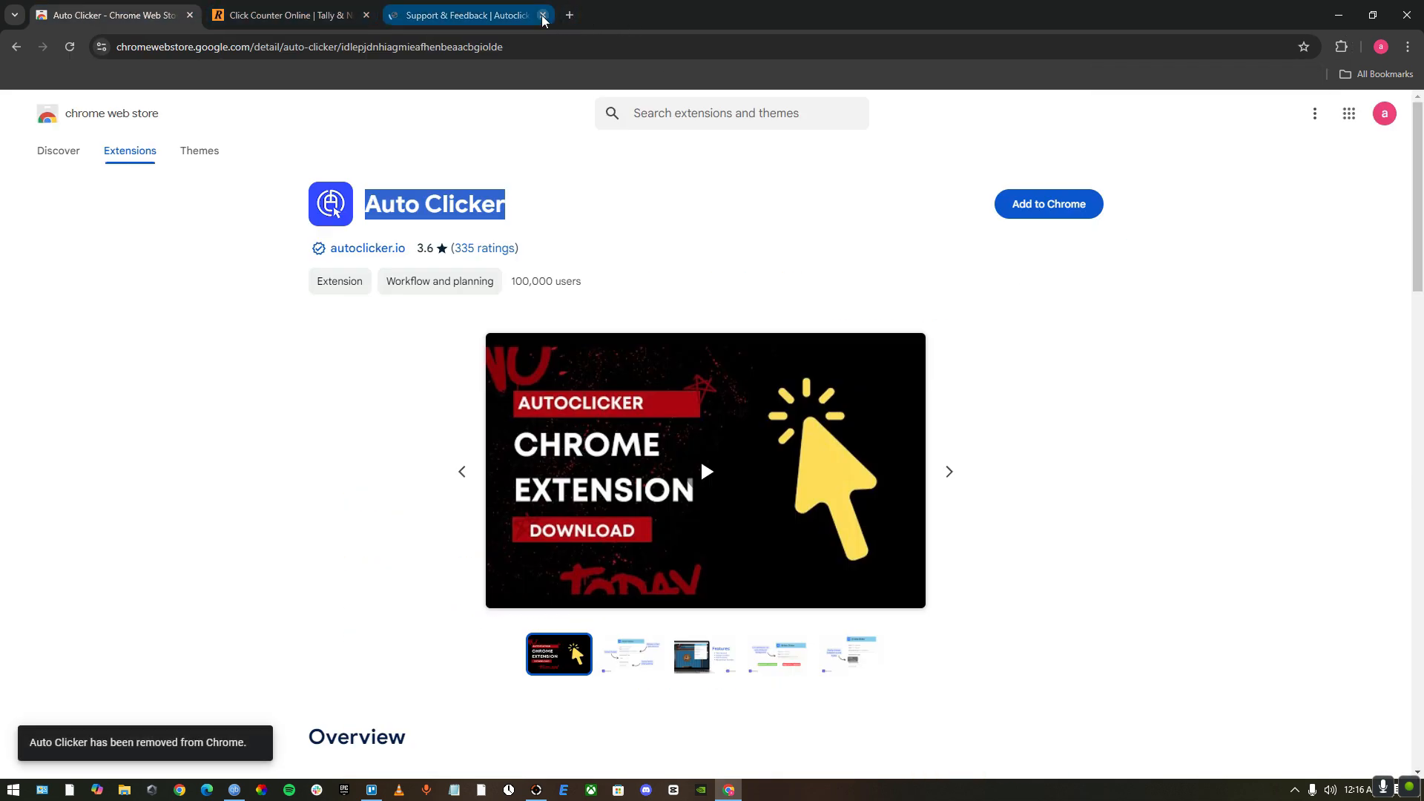
click(1047, 203)
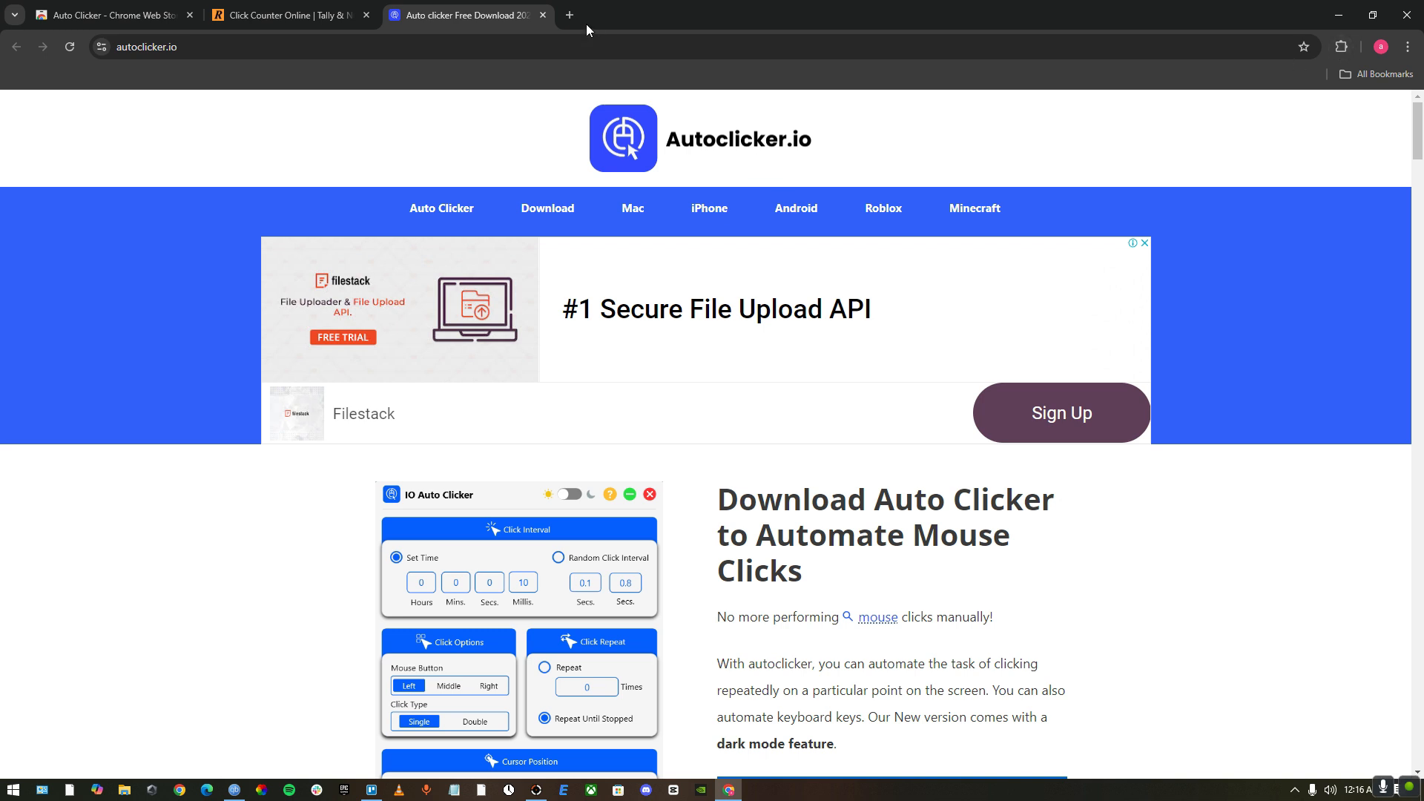
click(543, 14)
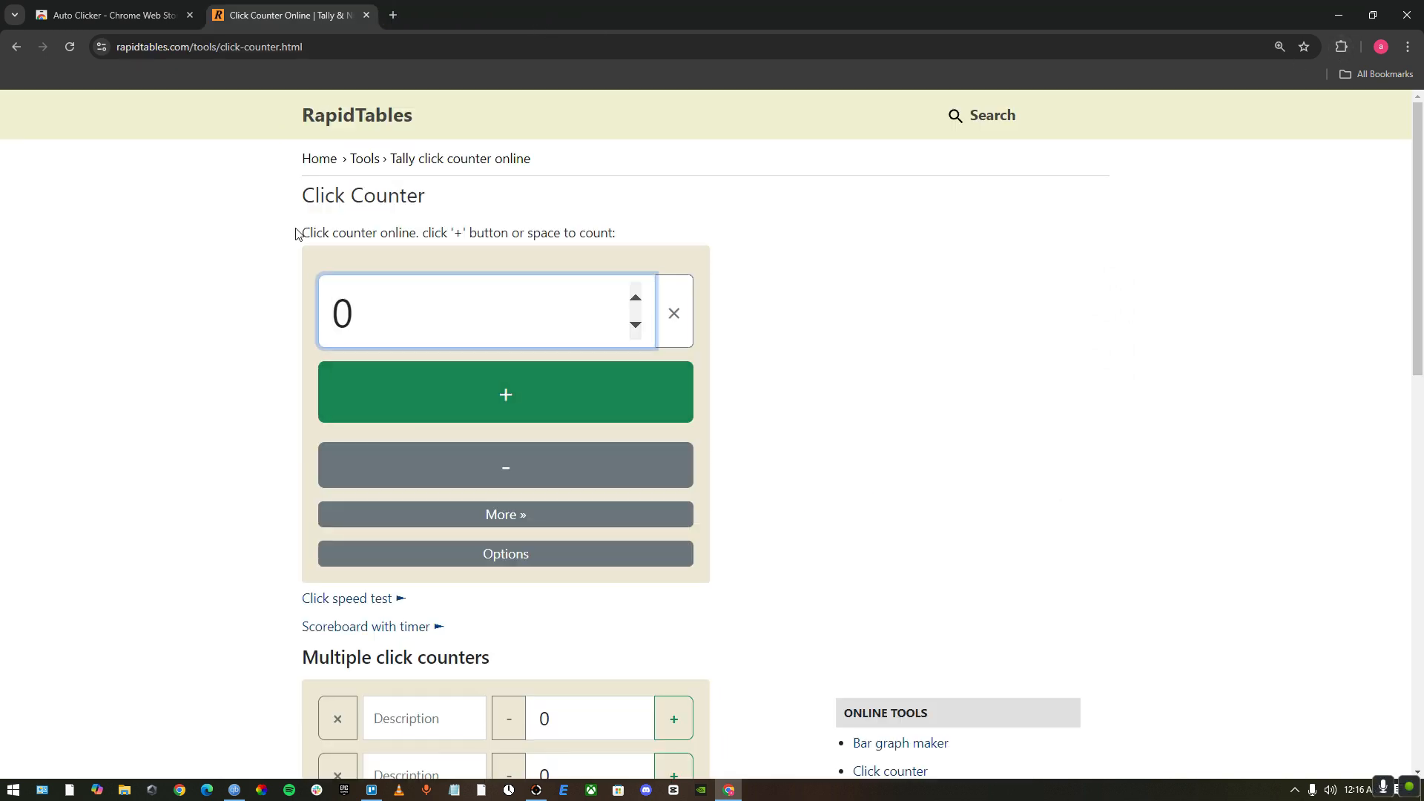
mouse_move(294, 208)
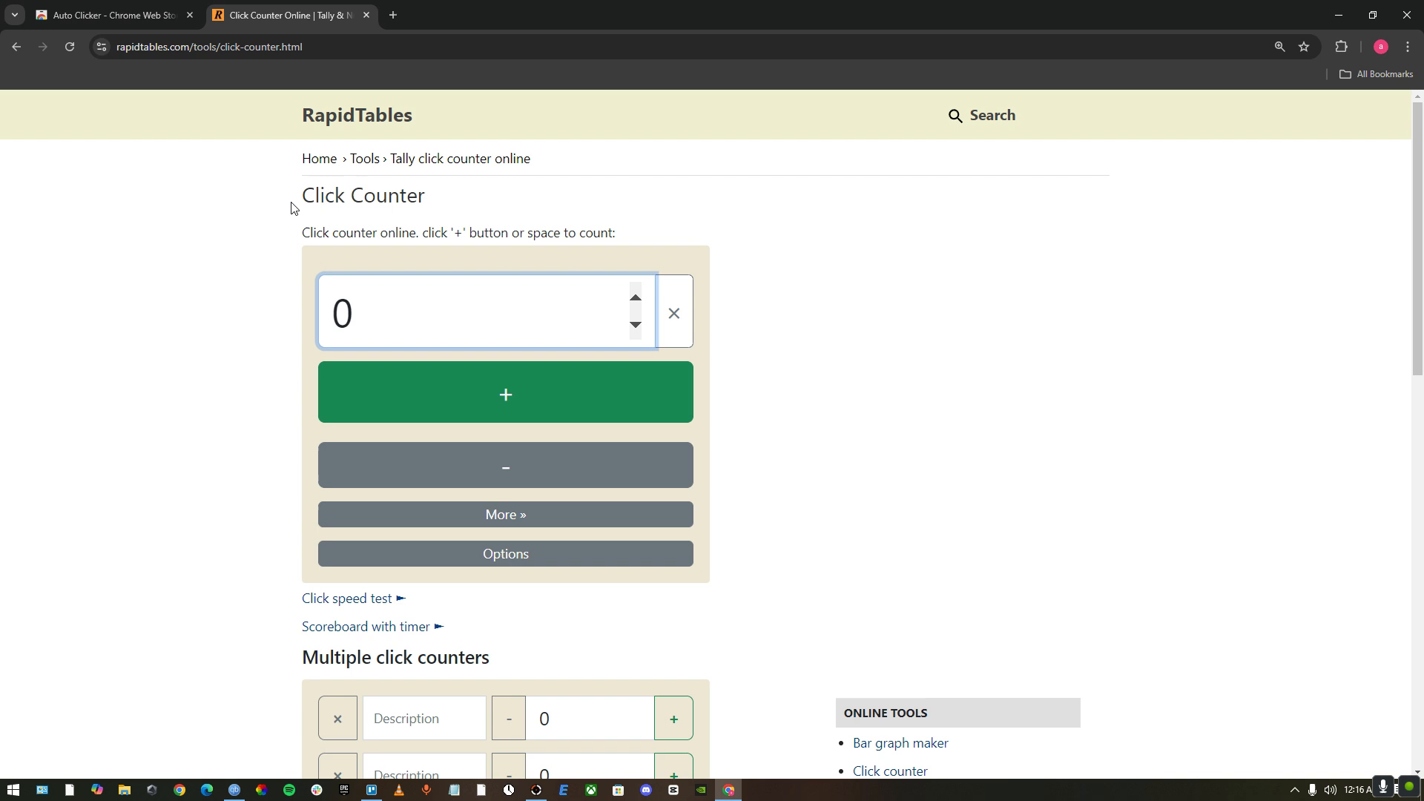
mouse_move(1165, 111)
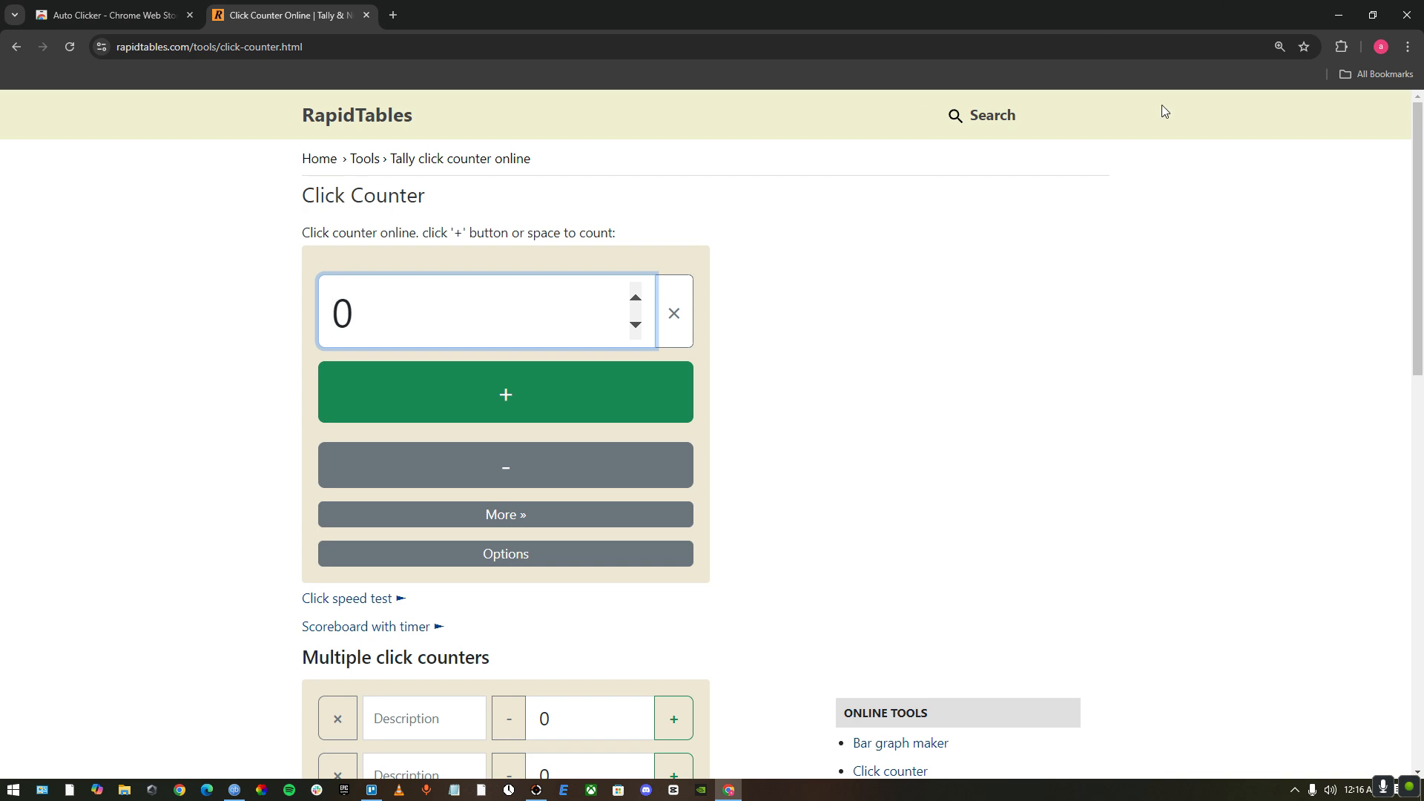
Set the IO Auto Clicker popup's click interval to 40.
click(1341, 46)
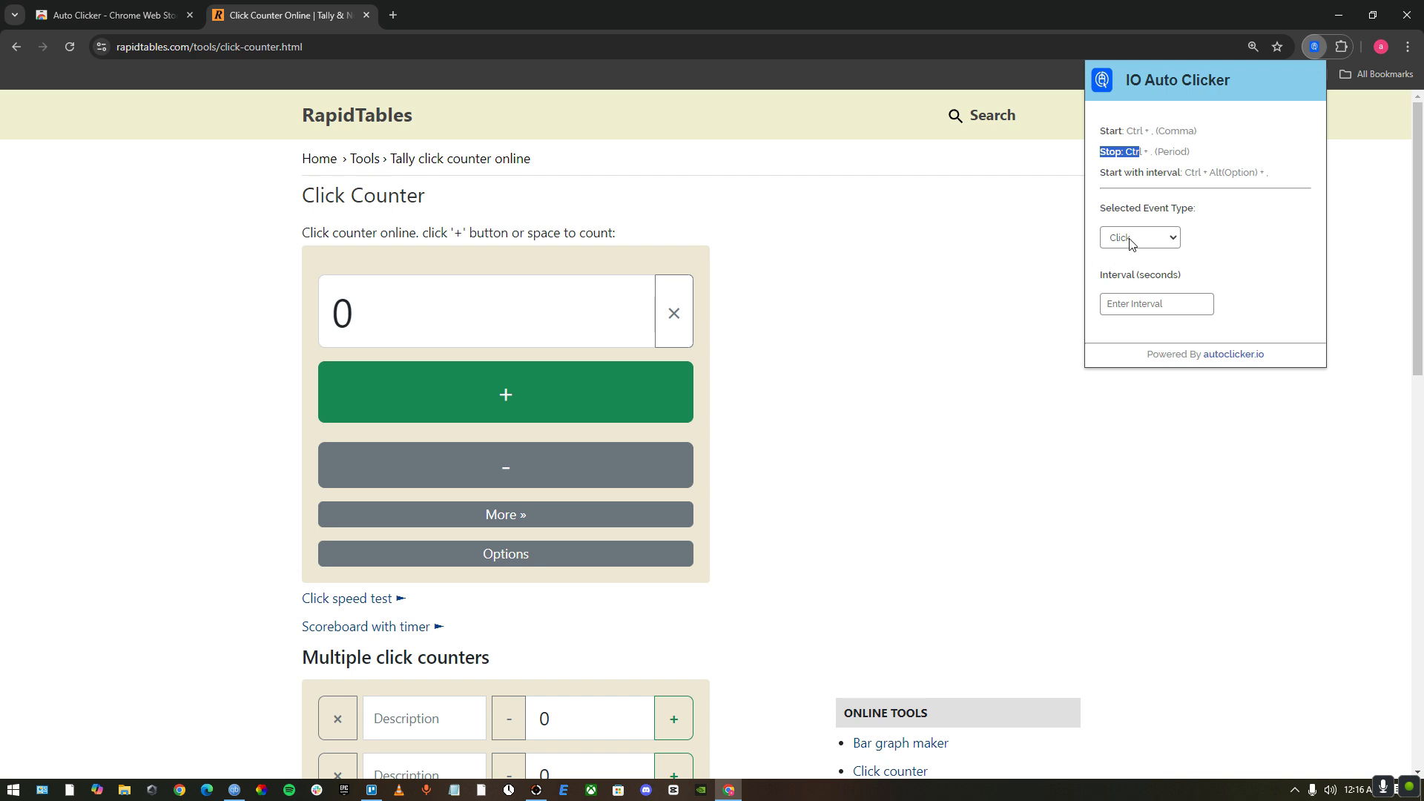
mouse_move(1134, 252)
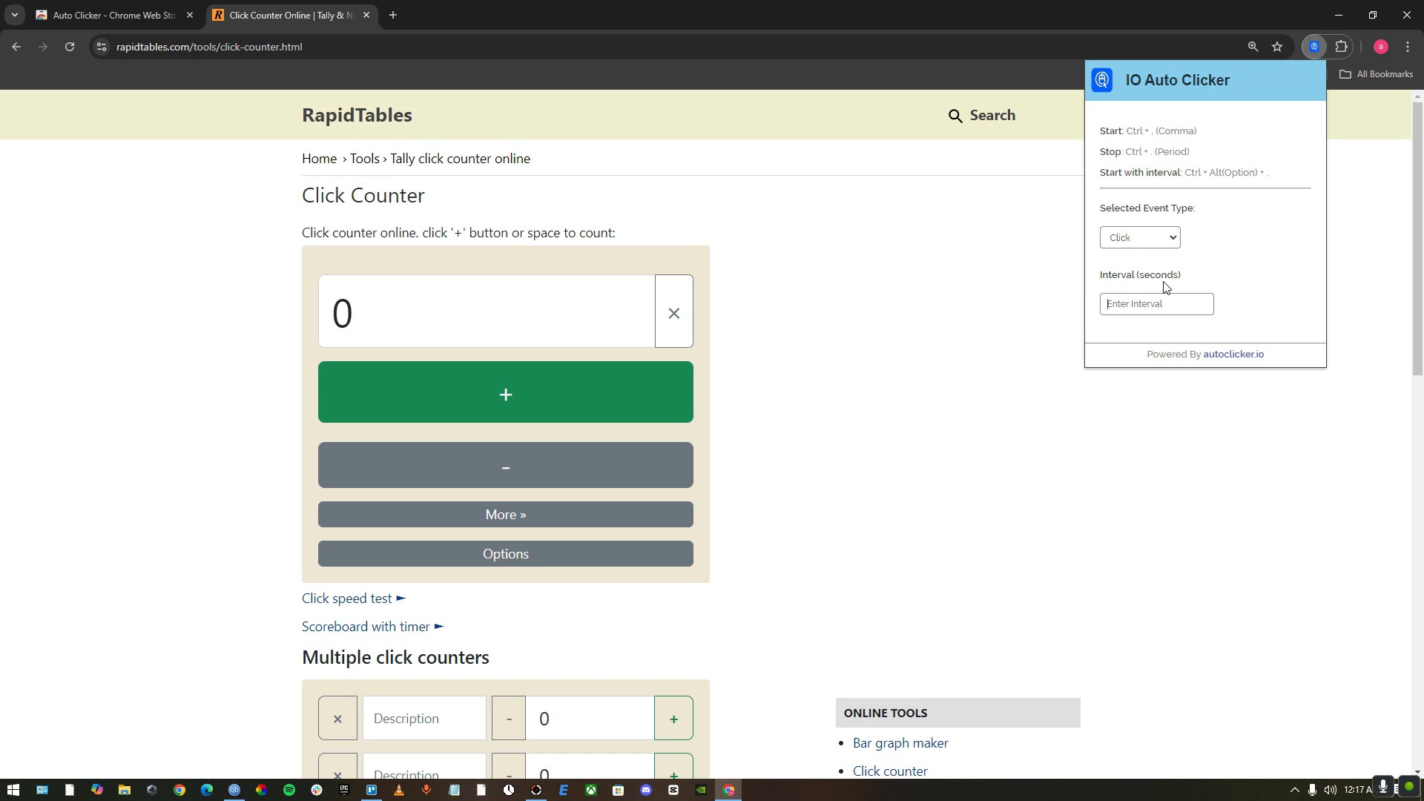
text(40)
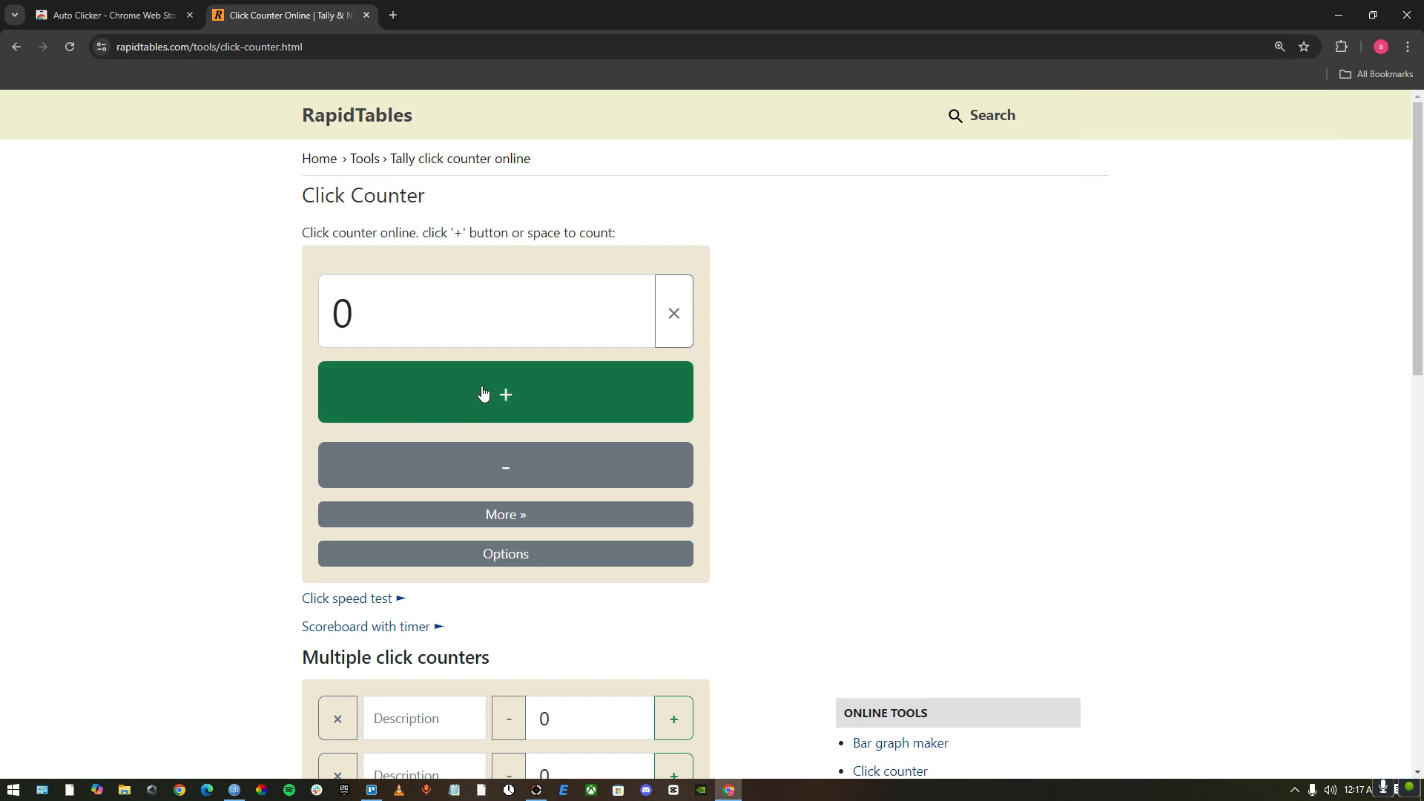
mouse_move(504, 400)
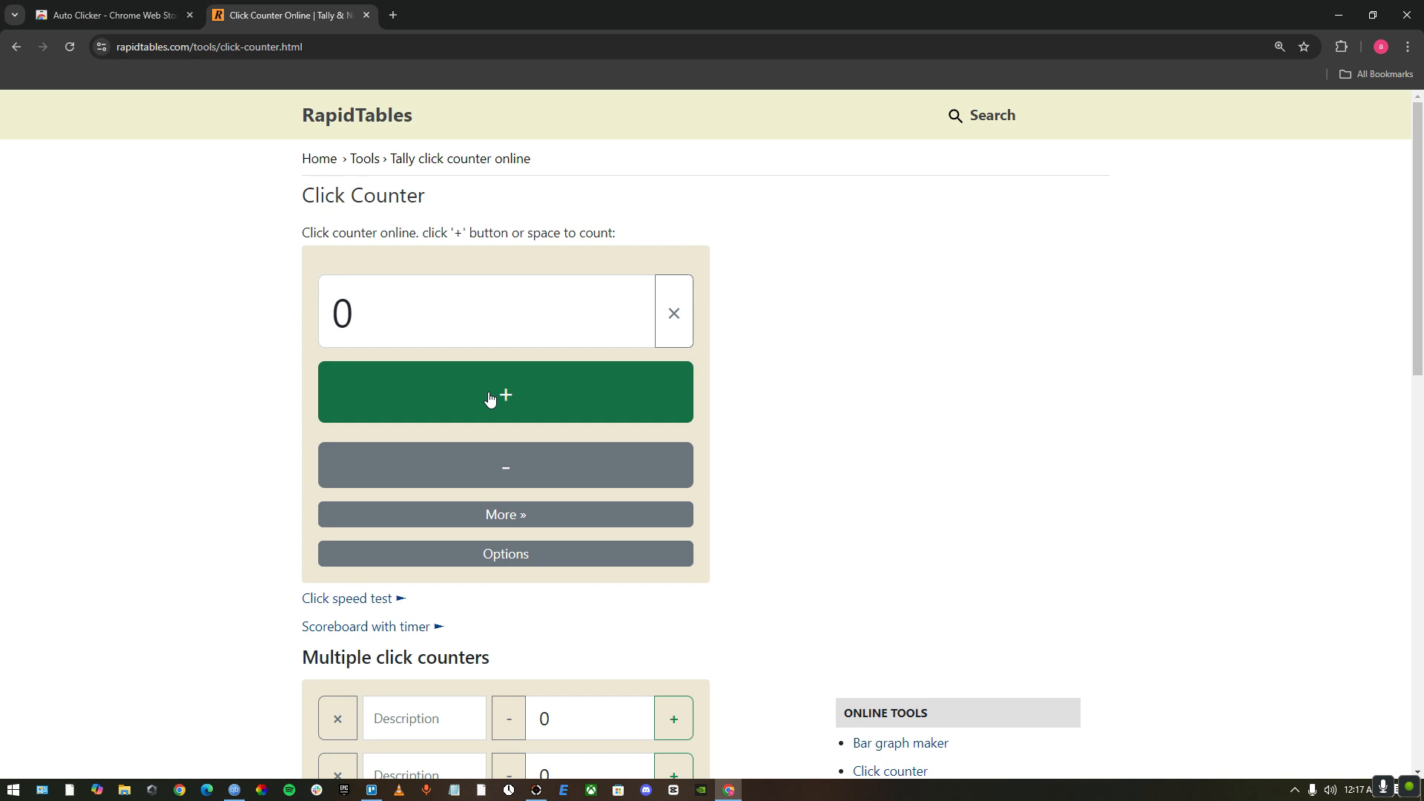
Auto-click the green + button until the counter climbs from 0 to 3254.
click(504, 391)
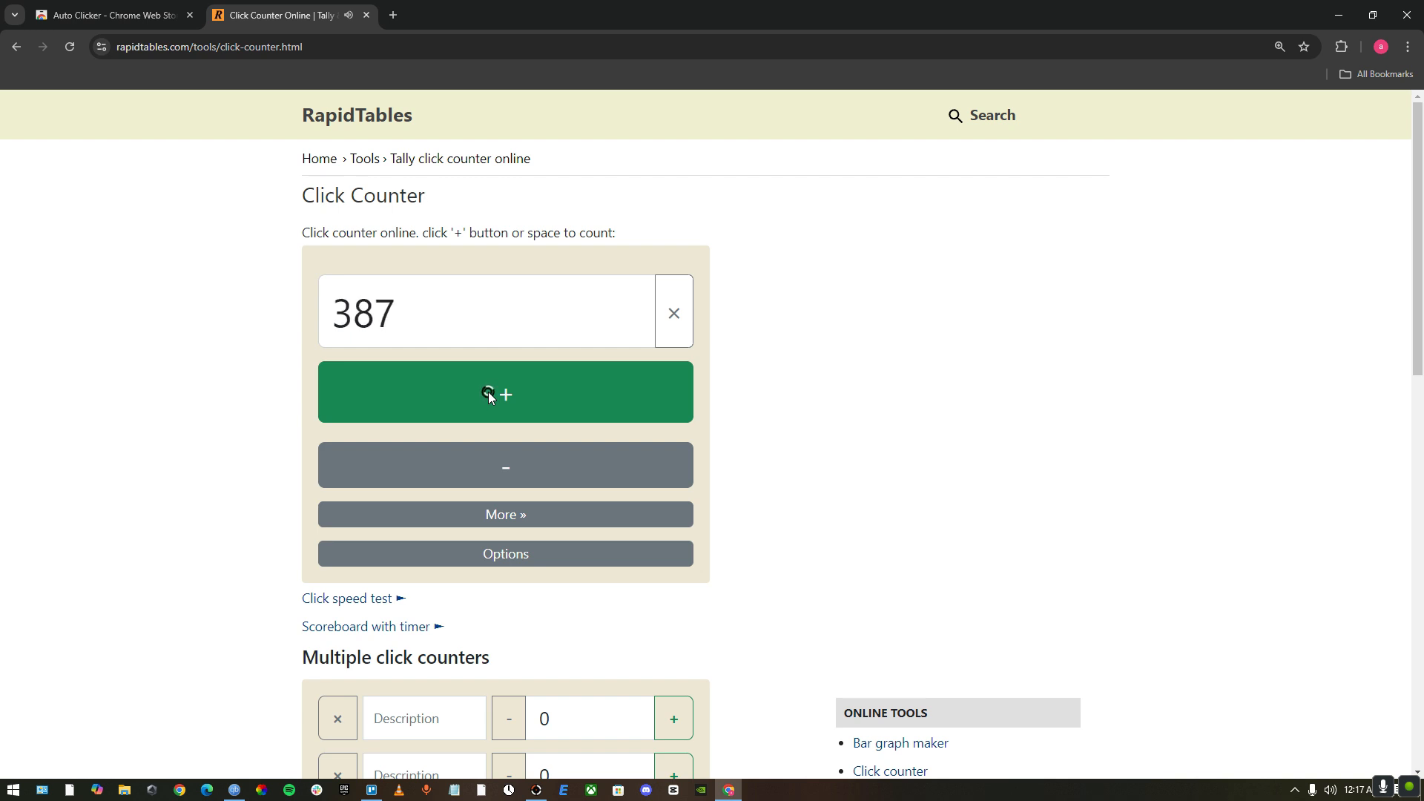
click(505, 392)
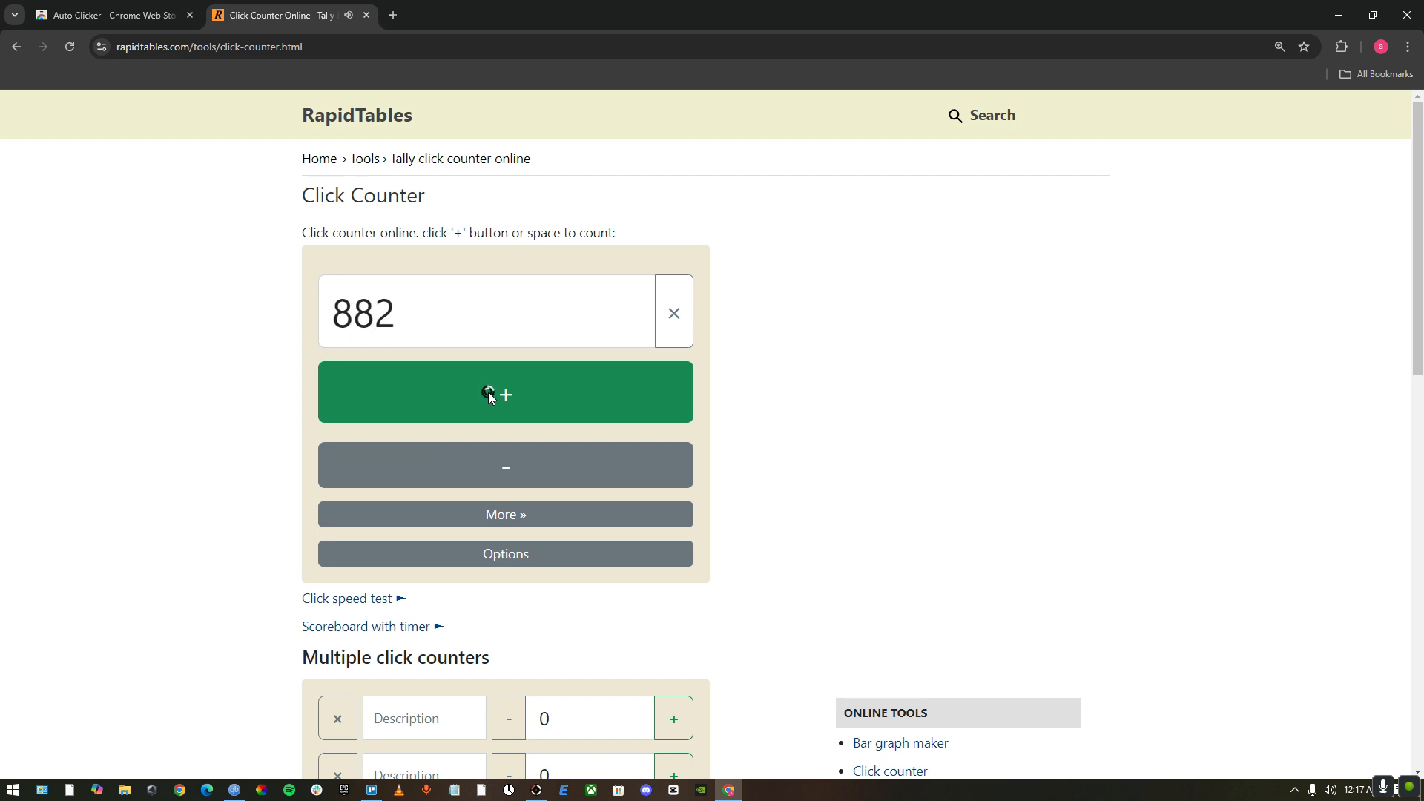
click(504, 392)
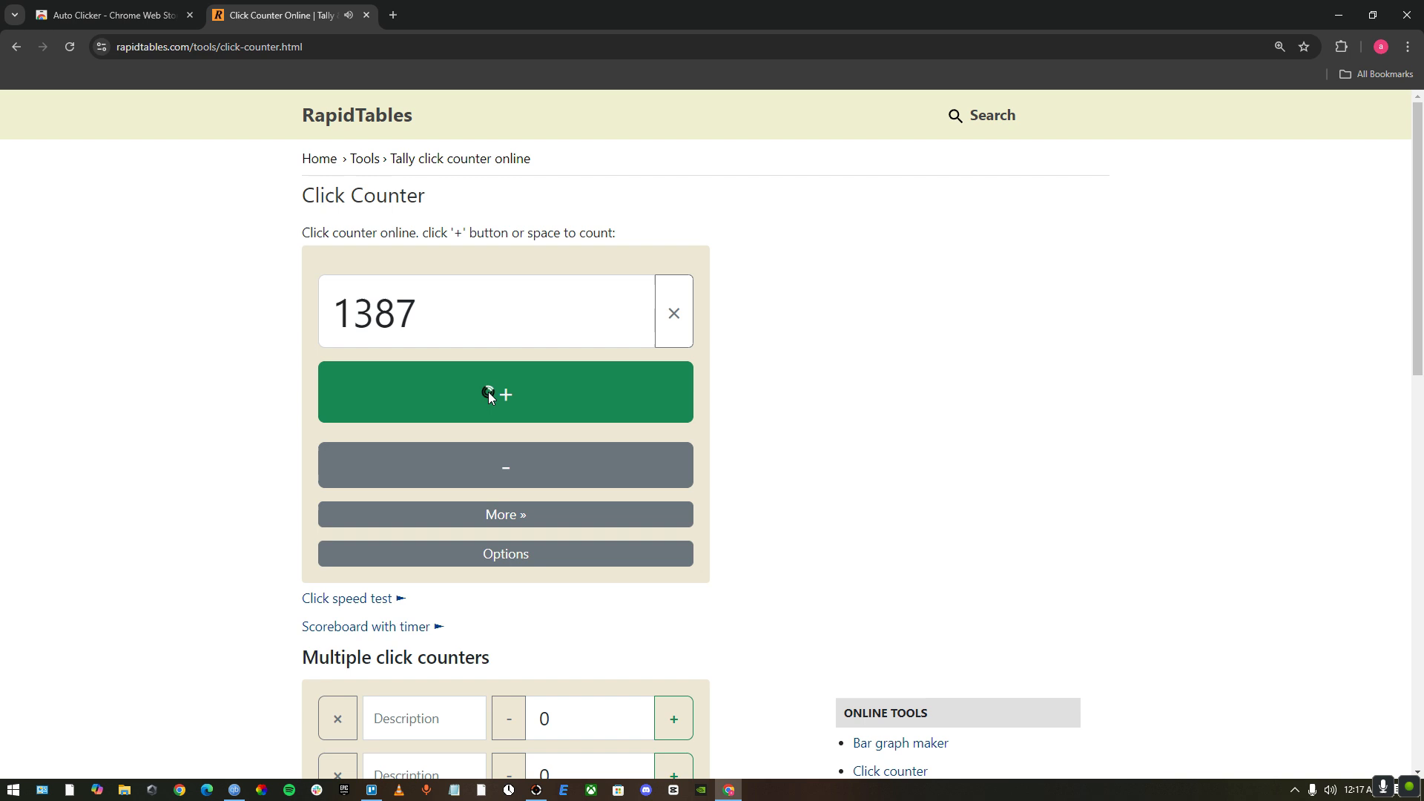
click(505, 391)
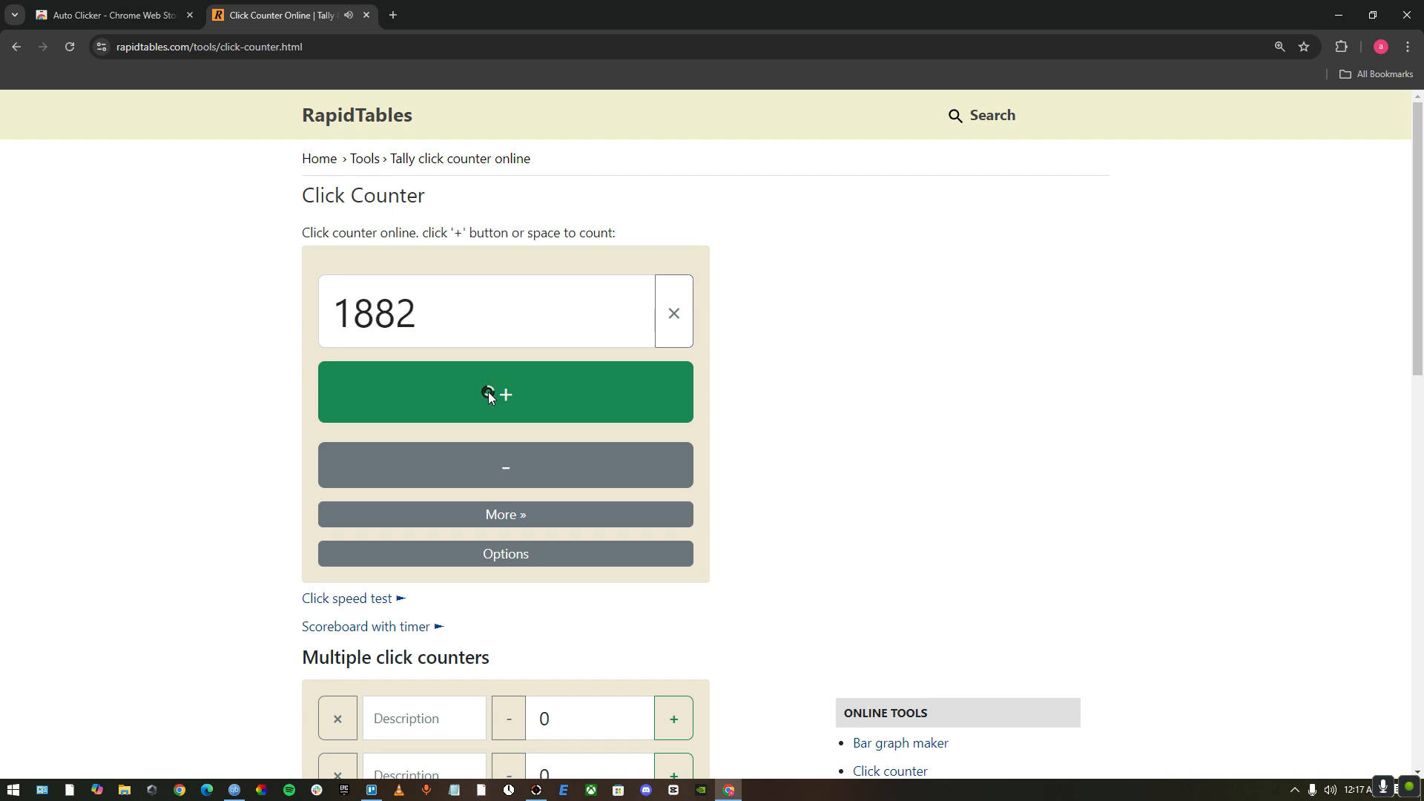
click(504, 391)
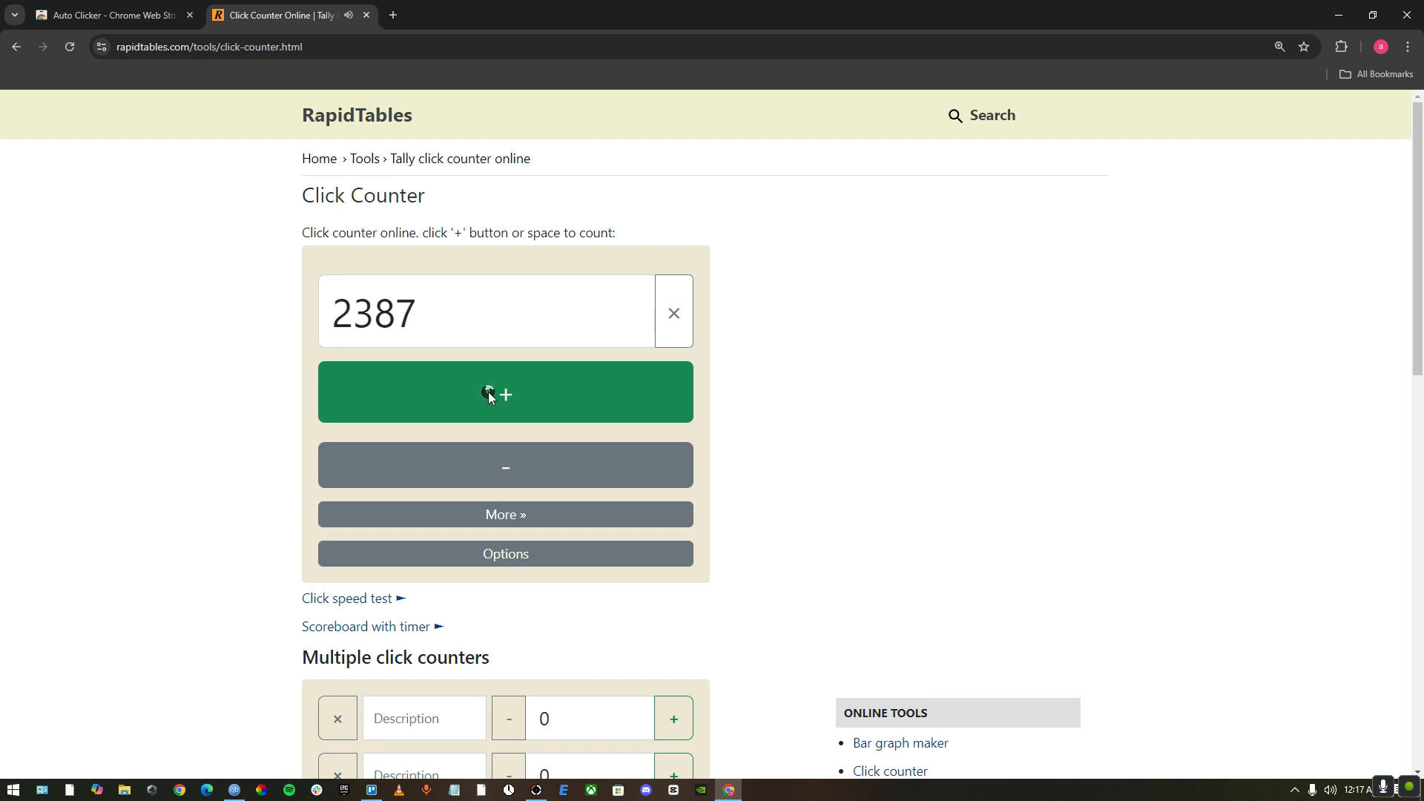
click(504, 392)
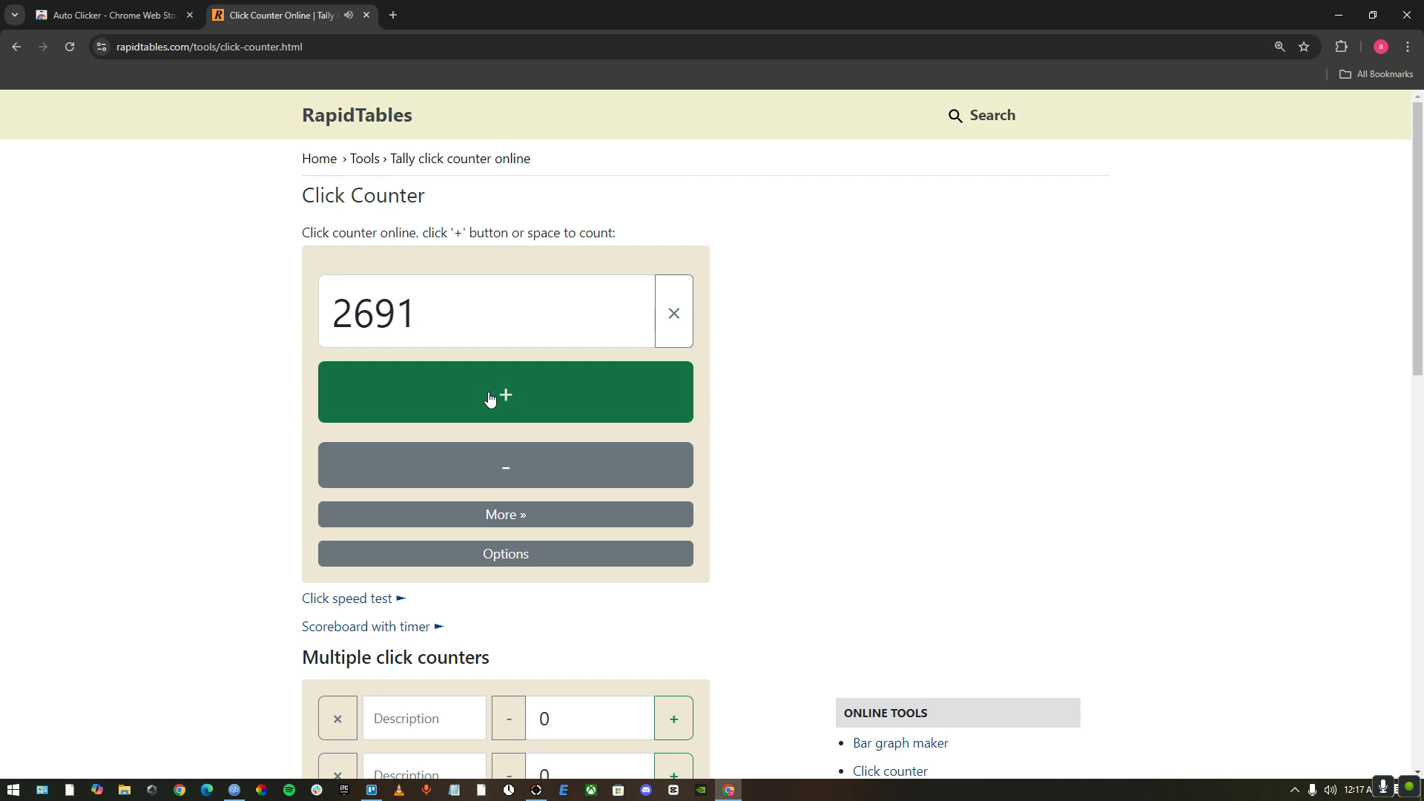
click(504, 391)
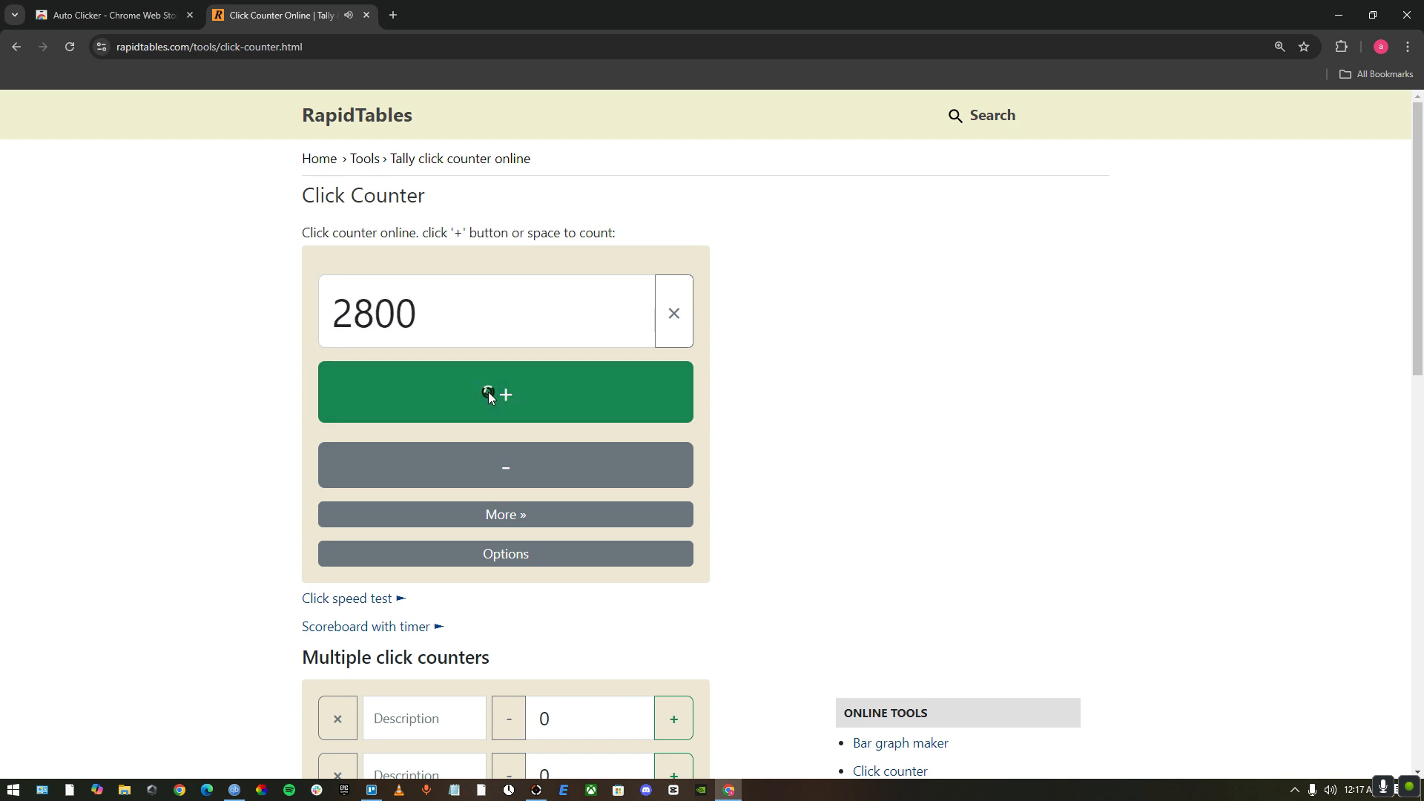
click(504, 391)
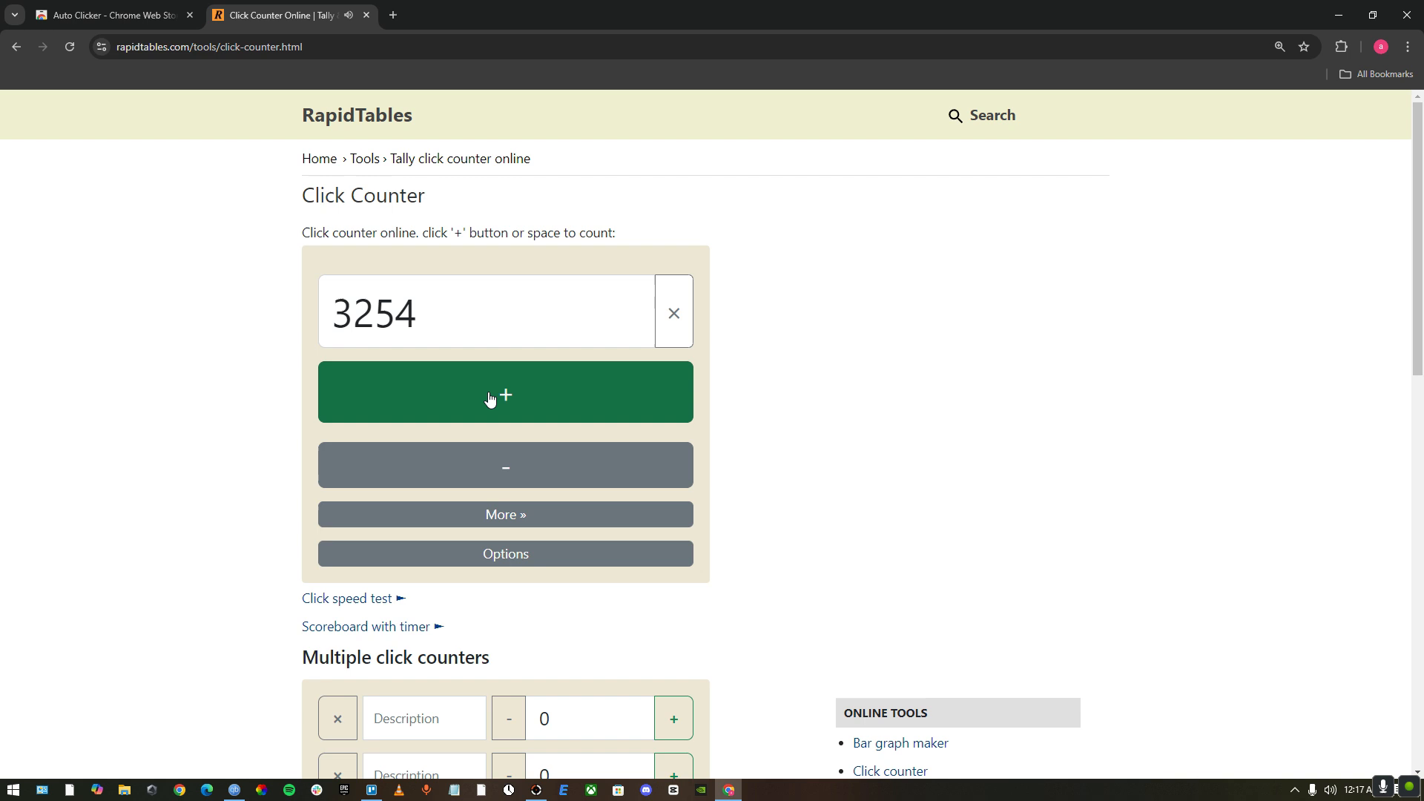